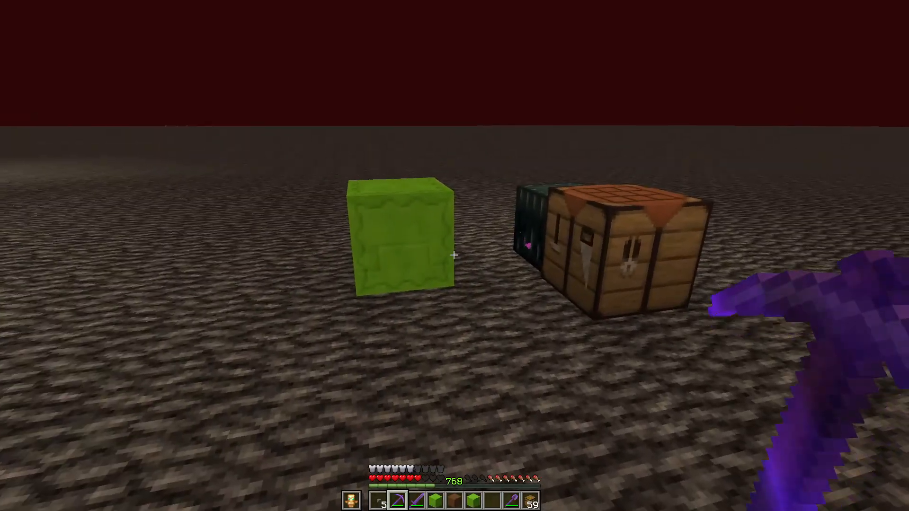
{"action": "mouse_move", "coordinate": [455, 255]}
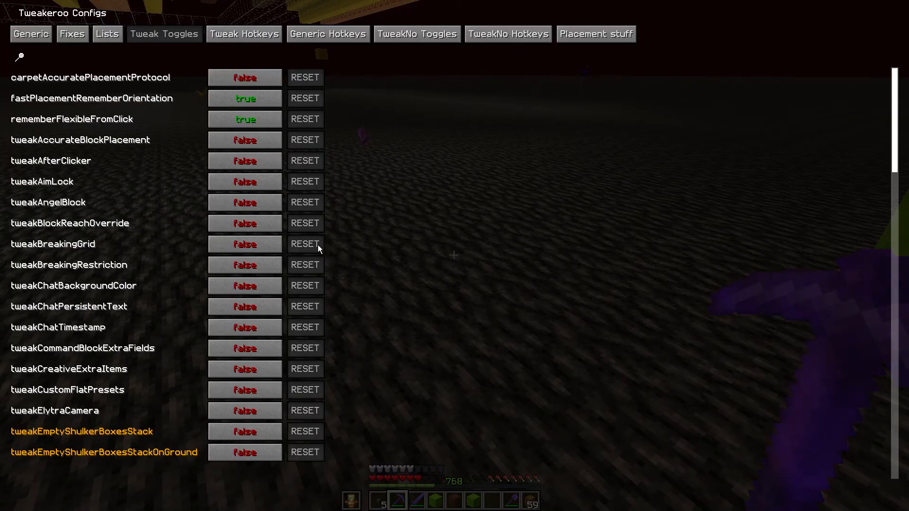
Filter the Tweak Toggles list by 'shulk' and set tweakShulkerBoxDisplay to true
{"action": "left_click", "coordinate": [244, 34]}
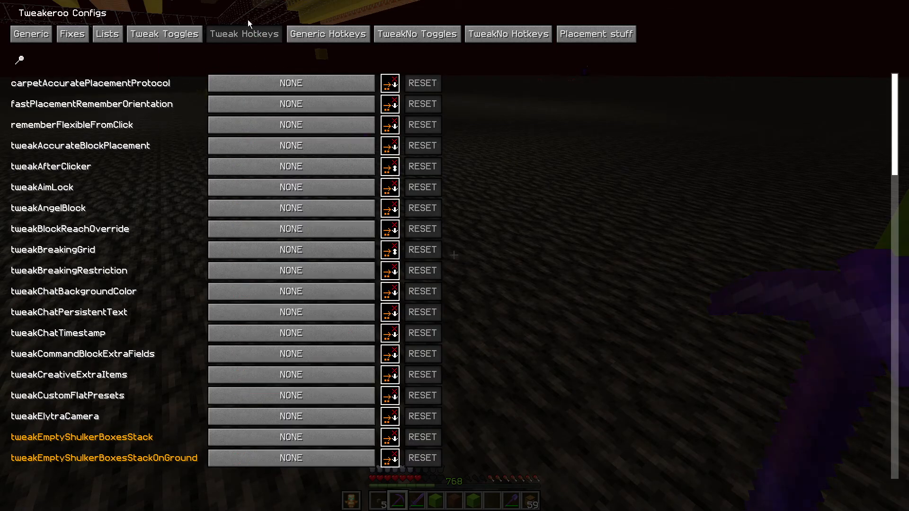
{"action": "left_click", "coordinate": [163, 34]}
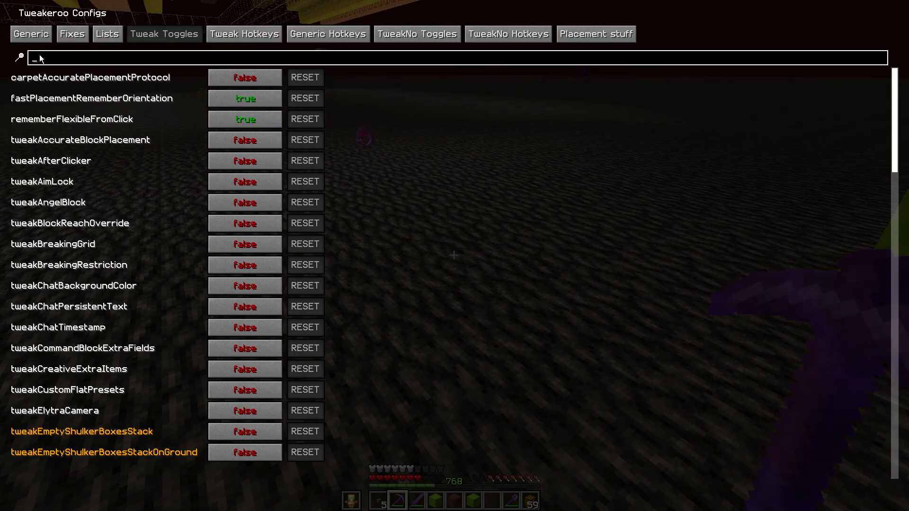
{"action": "type", "text": "shulk"}
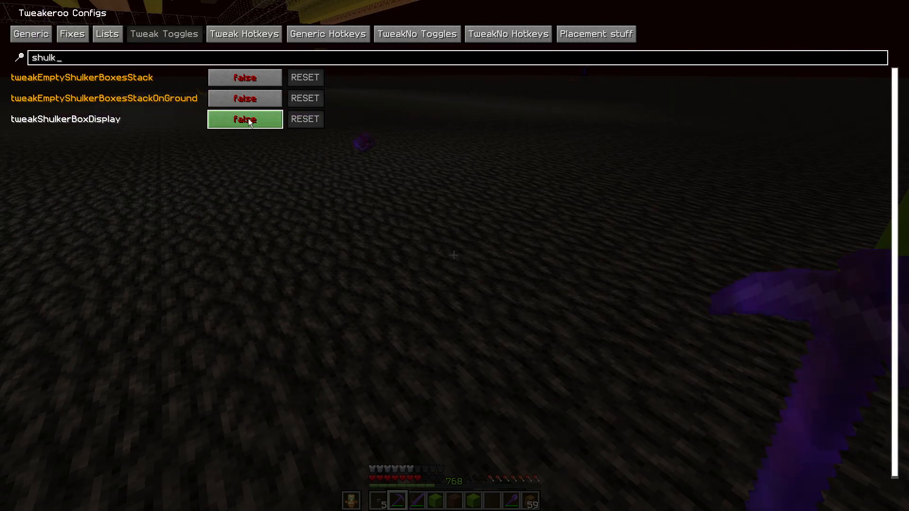
{"action": "left_click", "coordinate": [244, 119]}
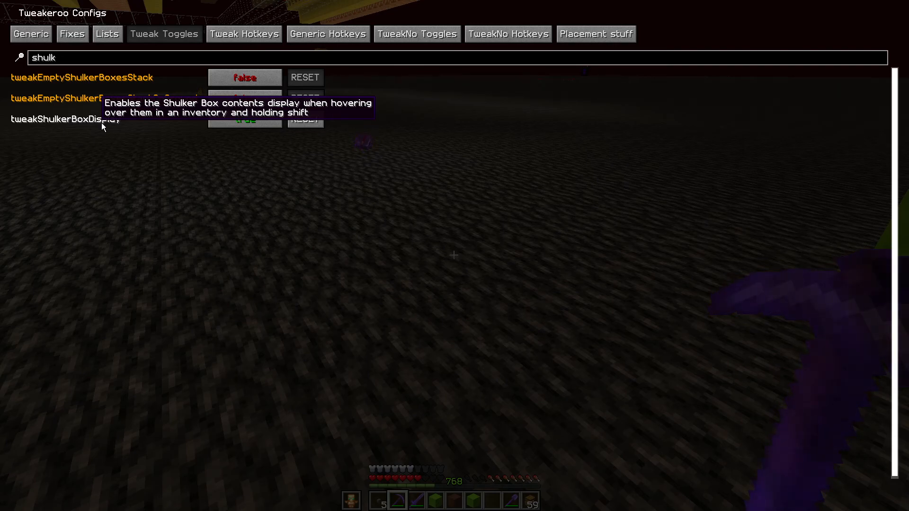
In Tweak Hotkeys, search 'shulk' and reset tweakShulkerBoxDisplay's LEFT_CONTROL + K binding to unbound
{"action": "left_click", "coordinate": [244, 34]}
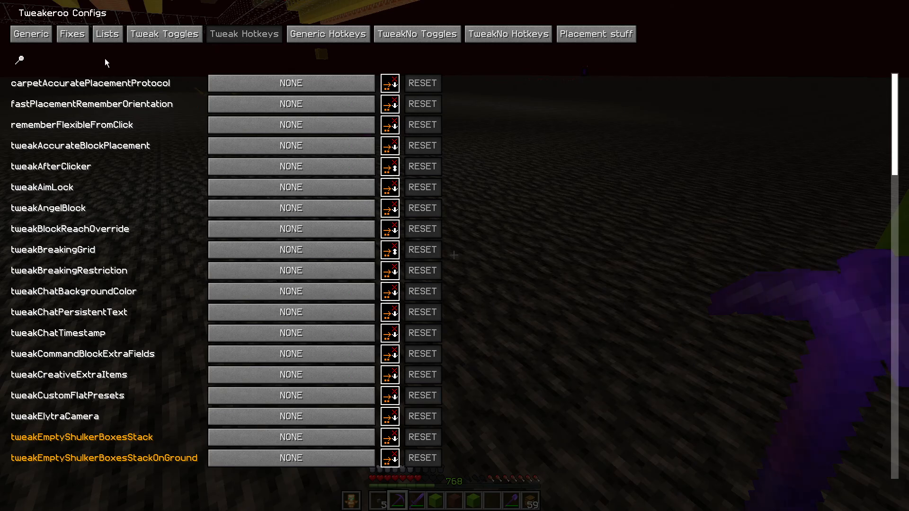
{"action": "type", "text": "s"}
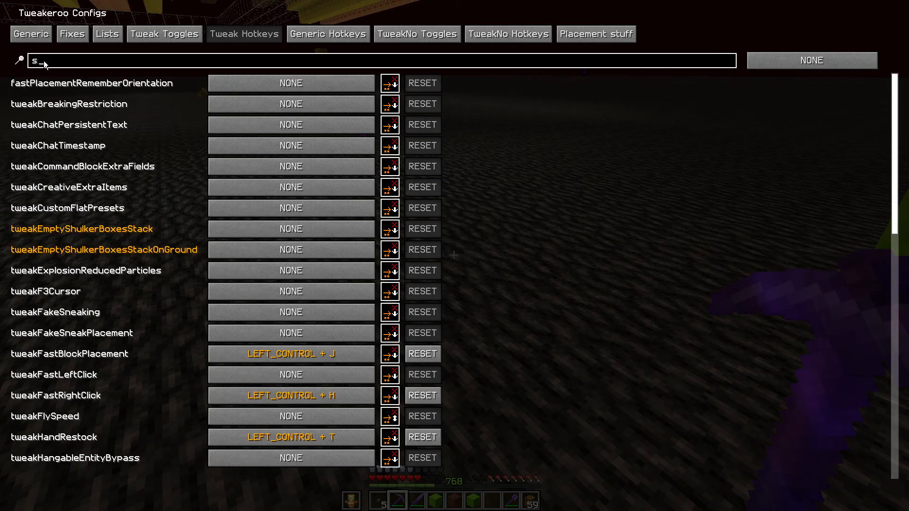
{"action": "type", "text": "hulk"}
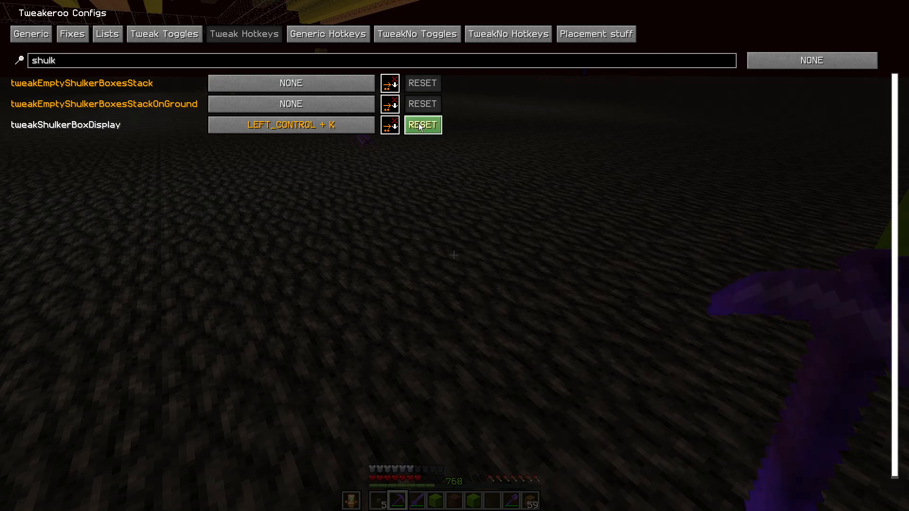
{"action": "left_click", "coordinate": [422, 125]}
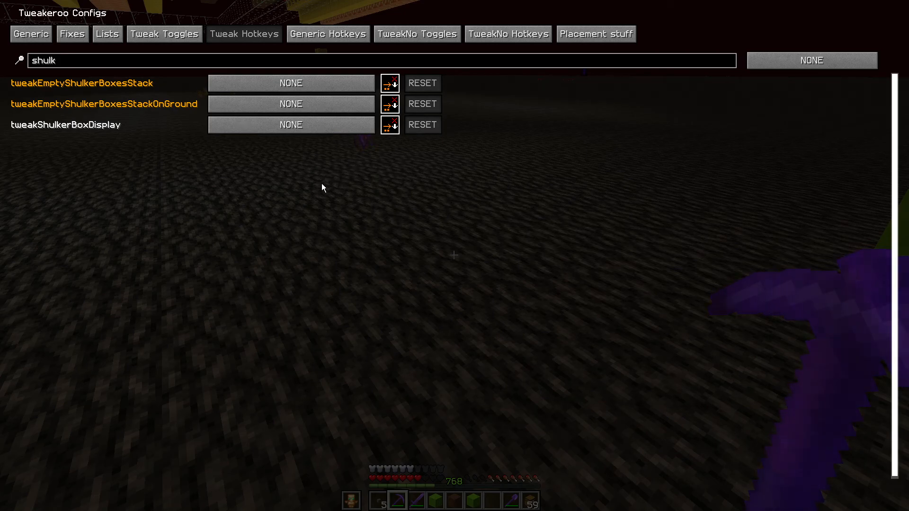
Return to Tweak Toggles, leave the config for the world, and bring the Tweakeroo settings back up
{"action": "left_click", "coordinate": [163, 34]}
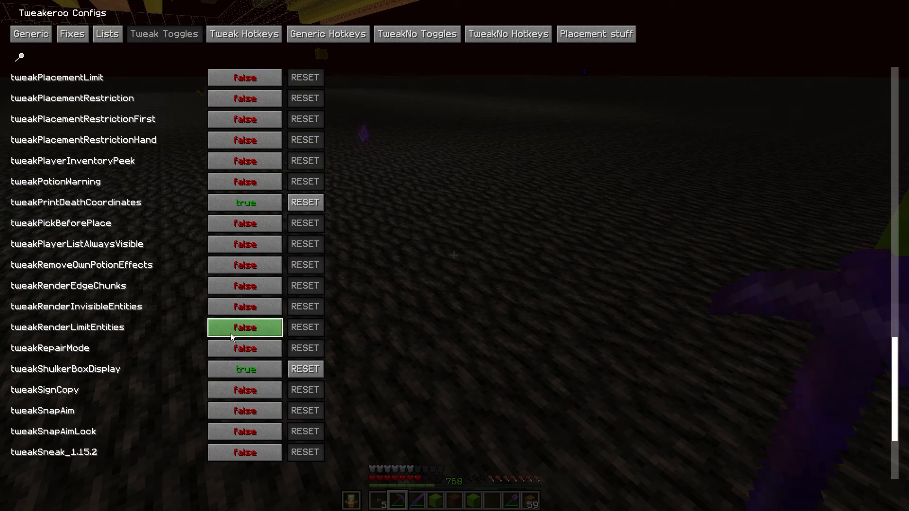
{"action": "key", "text": "Escape"}
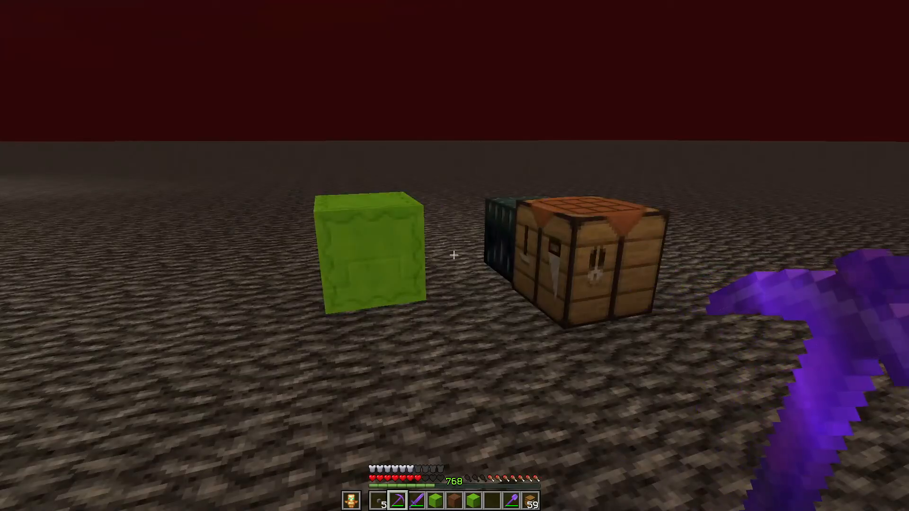
{"action": "key", "text": "e"}
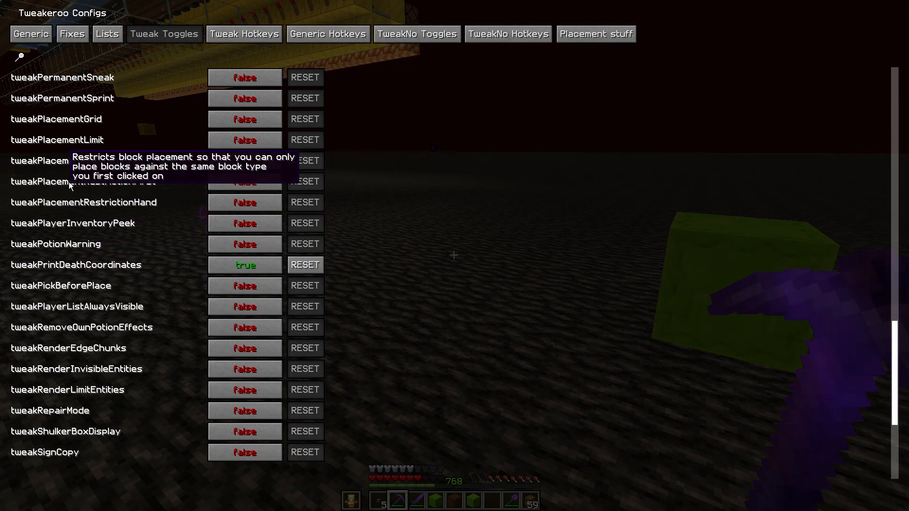
View the lime shulker box's contents grid by shift-hovering it in the inventory, then return to the world
{"action": "type", "text": "shu"}
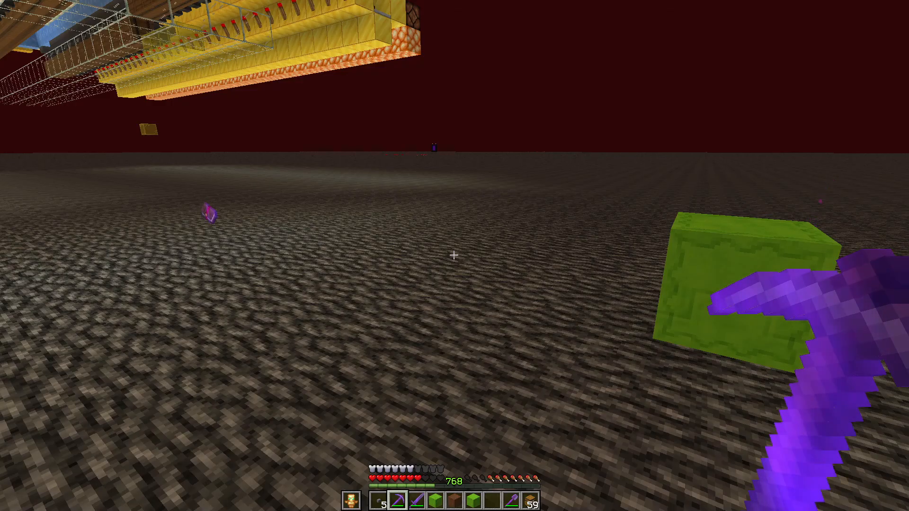
{"action": "key", "text": "e"}
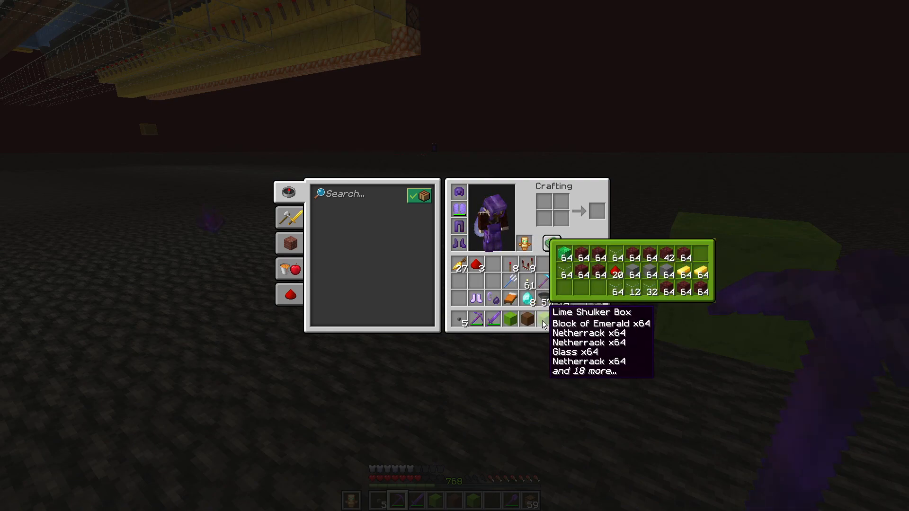
{"action": "key", "text": "Escape"}
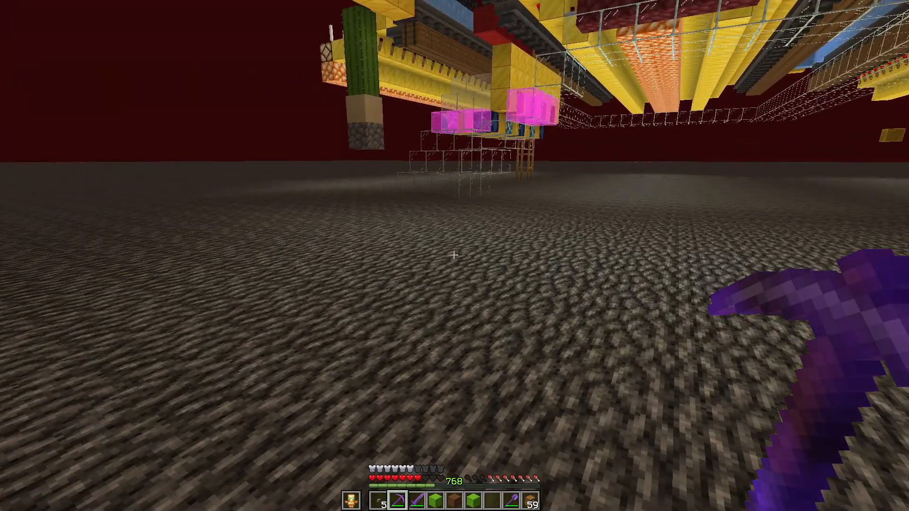